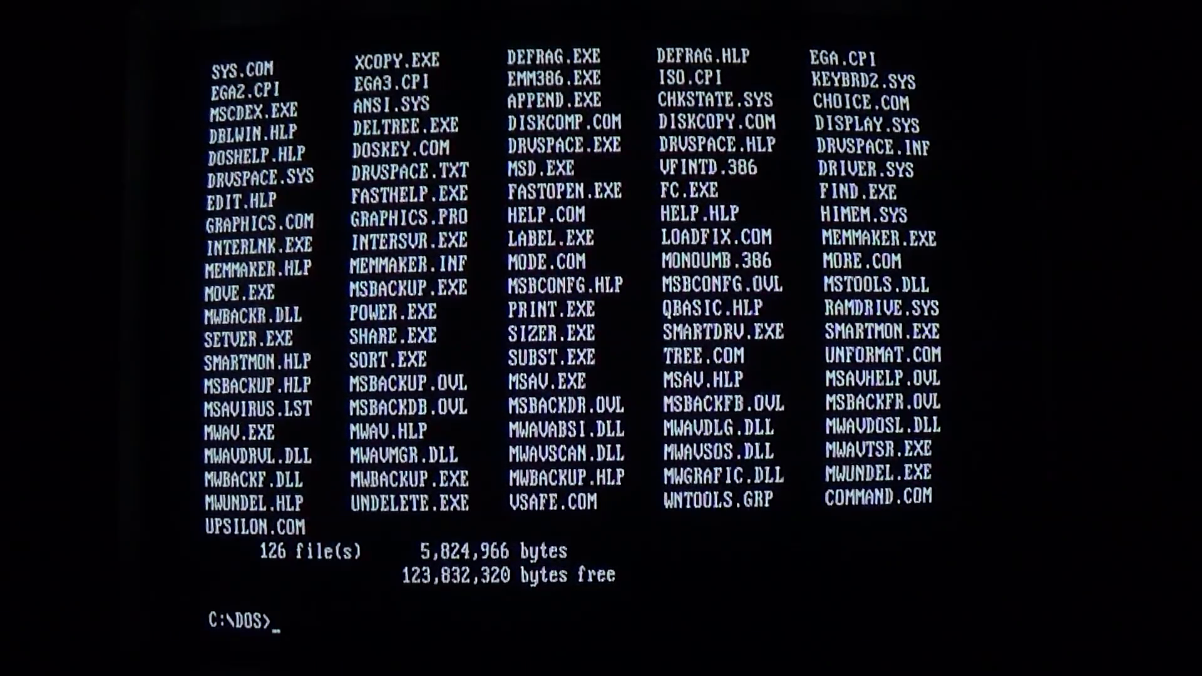
# Run upsilon once, then list GRAPHICS.COM with dir to see it is still 19,742 bytes.
pyautogui.write('up')
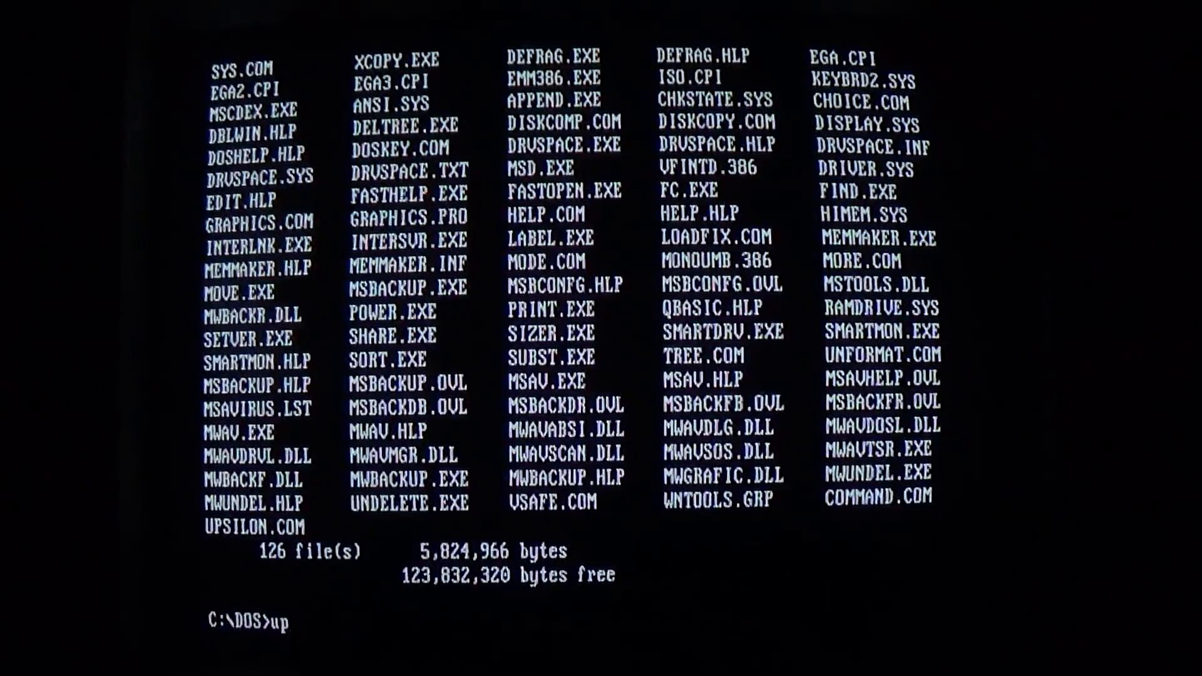
pyautogui.write('silon')
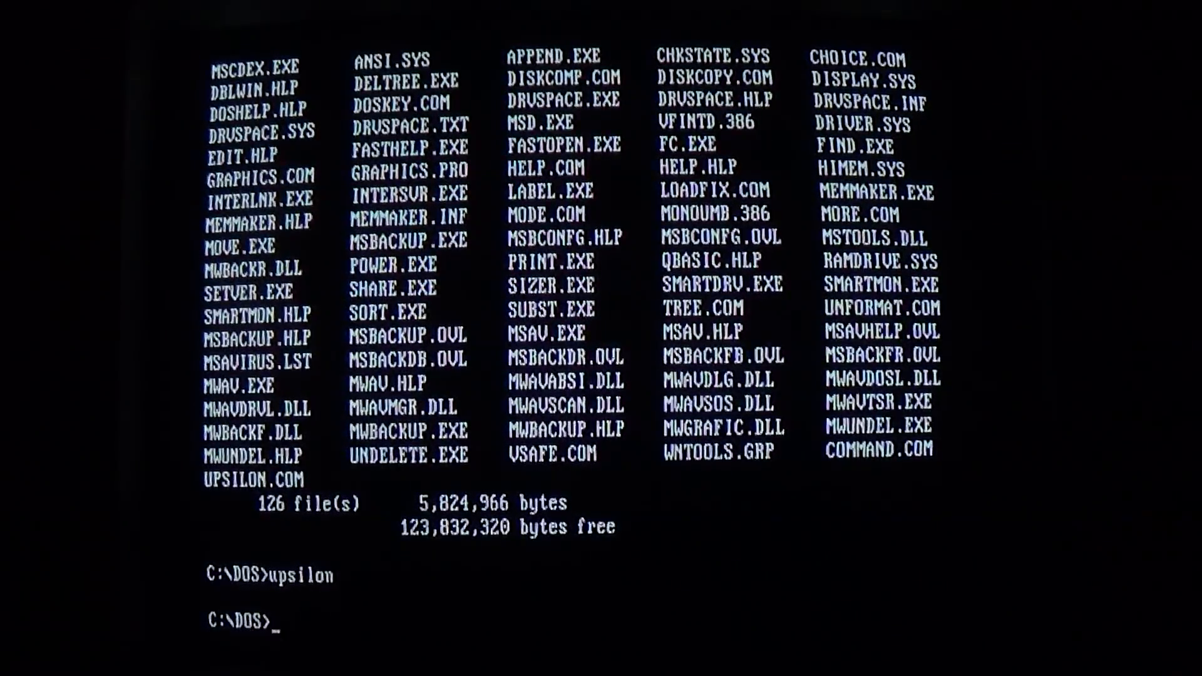
pyautogui.write('dir gr')
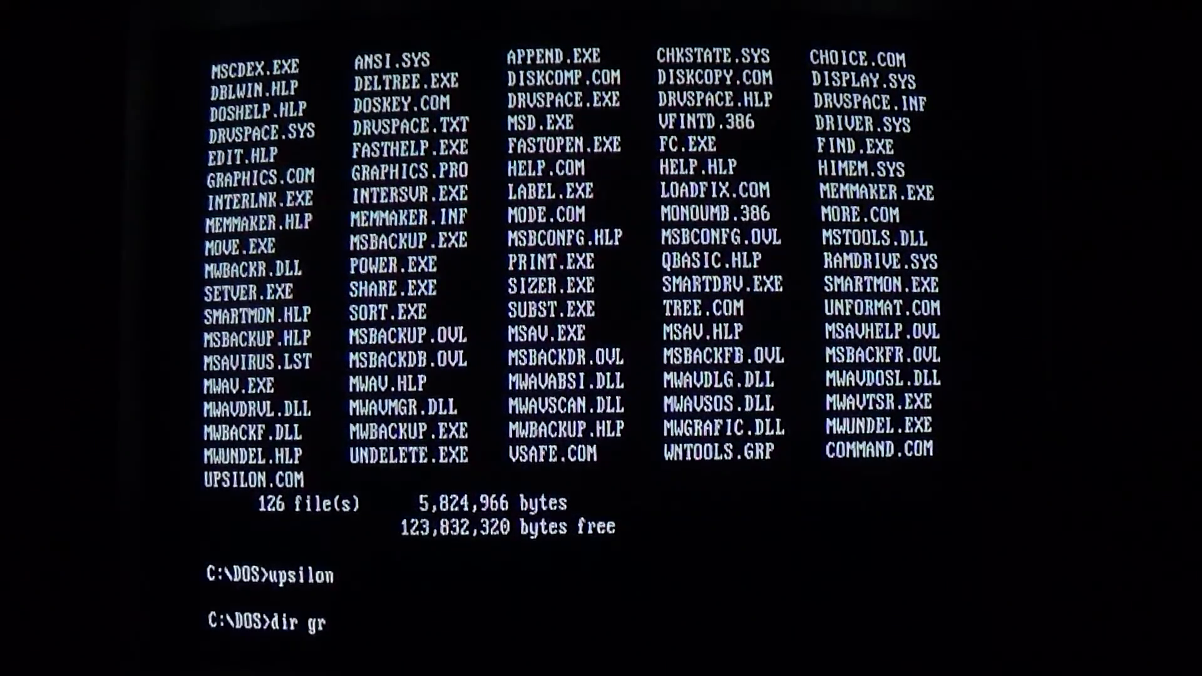
pyautogui.write('aphics.com')
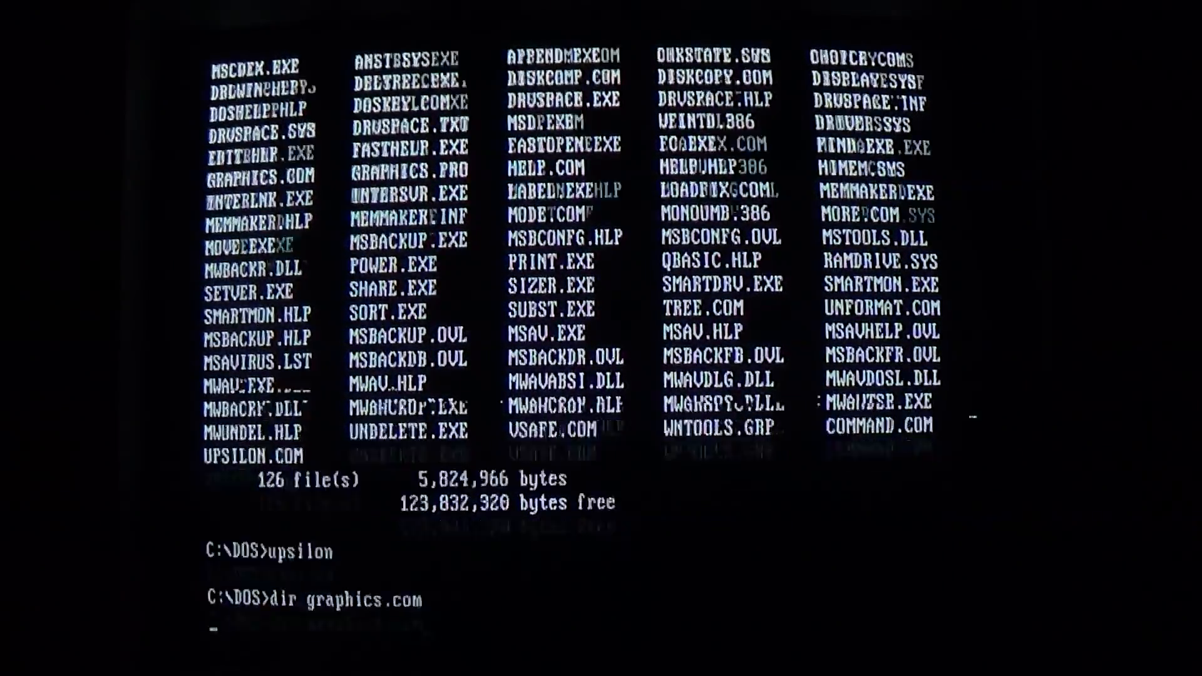
pyautogui.press('Return')
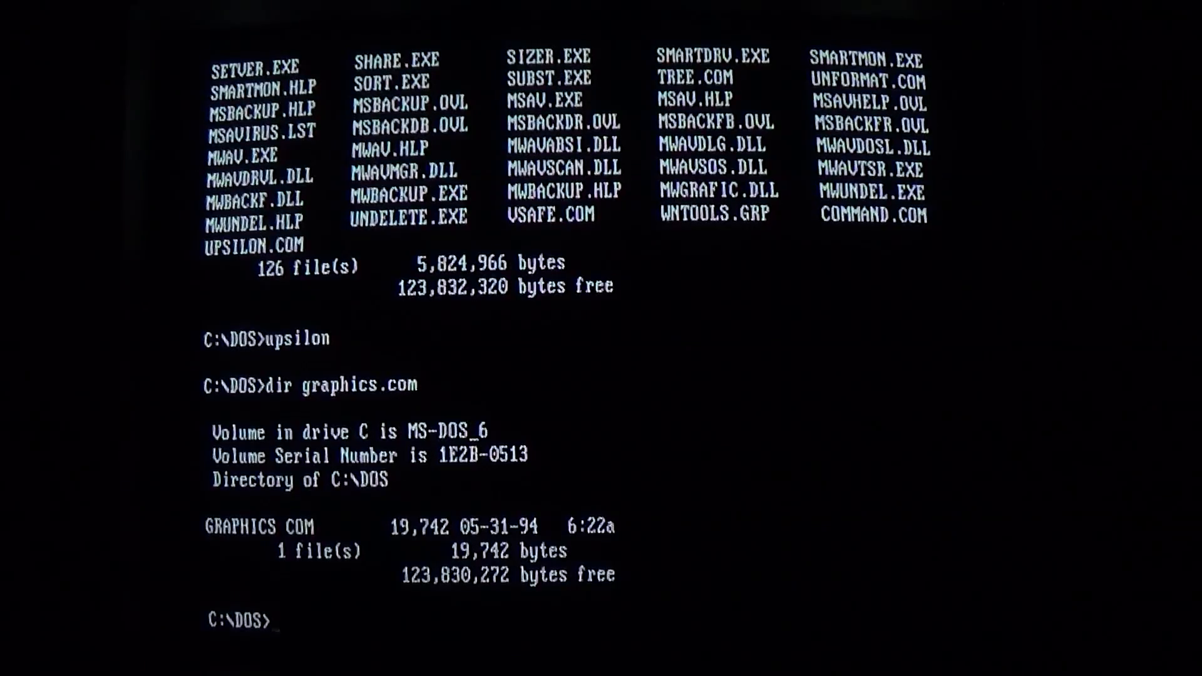
# Enter upsilon at the prompt again, ready for a second run.
pyautogui.write('upsil')
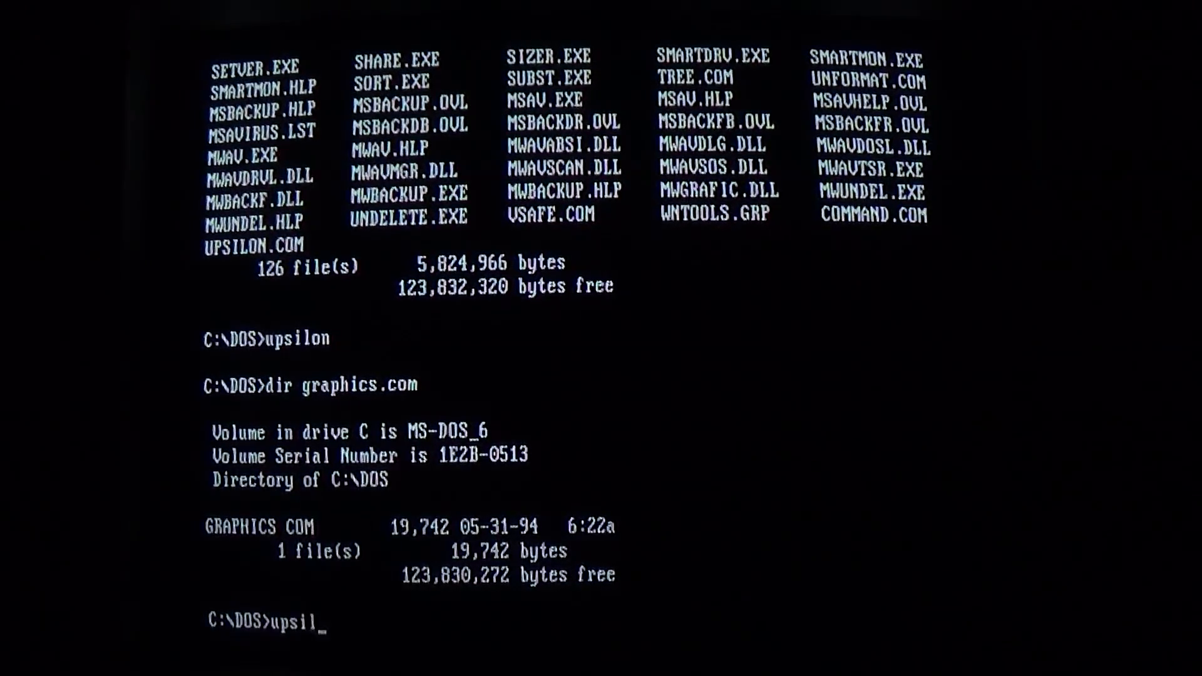
pyautogui.write('on')
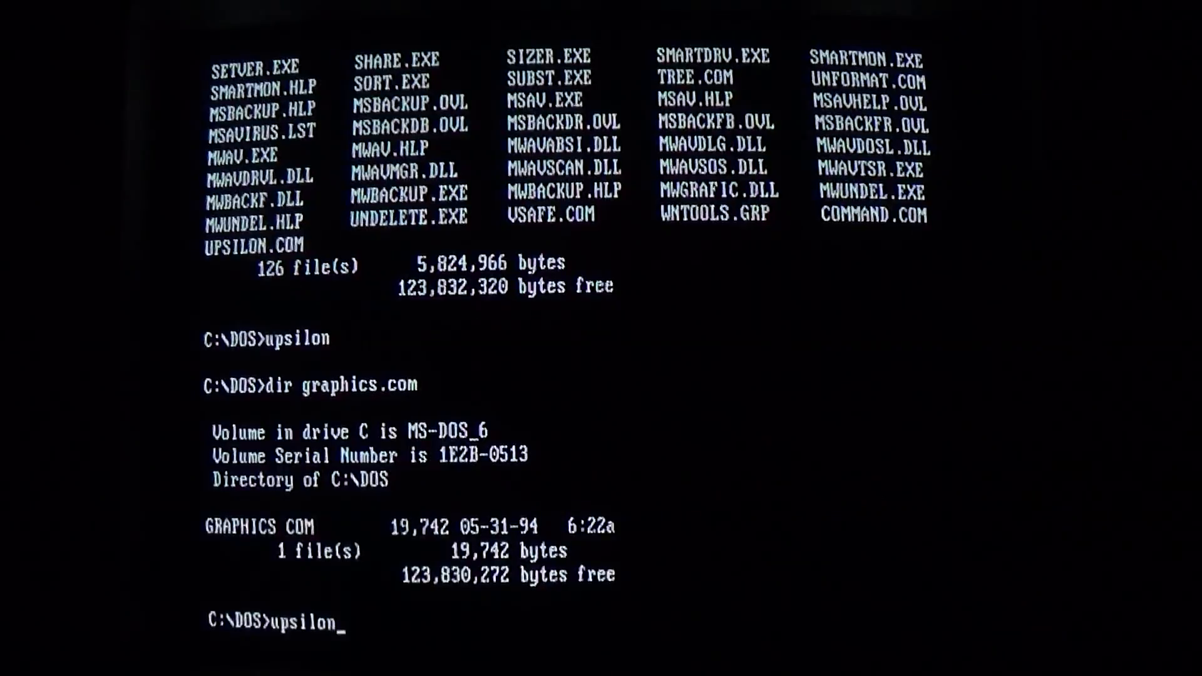
# Run upsilon, answer the virus's path quiz with C:\DOS\UPSILON.COM, and start typing upsilon again.
pyautogui.press('Return')
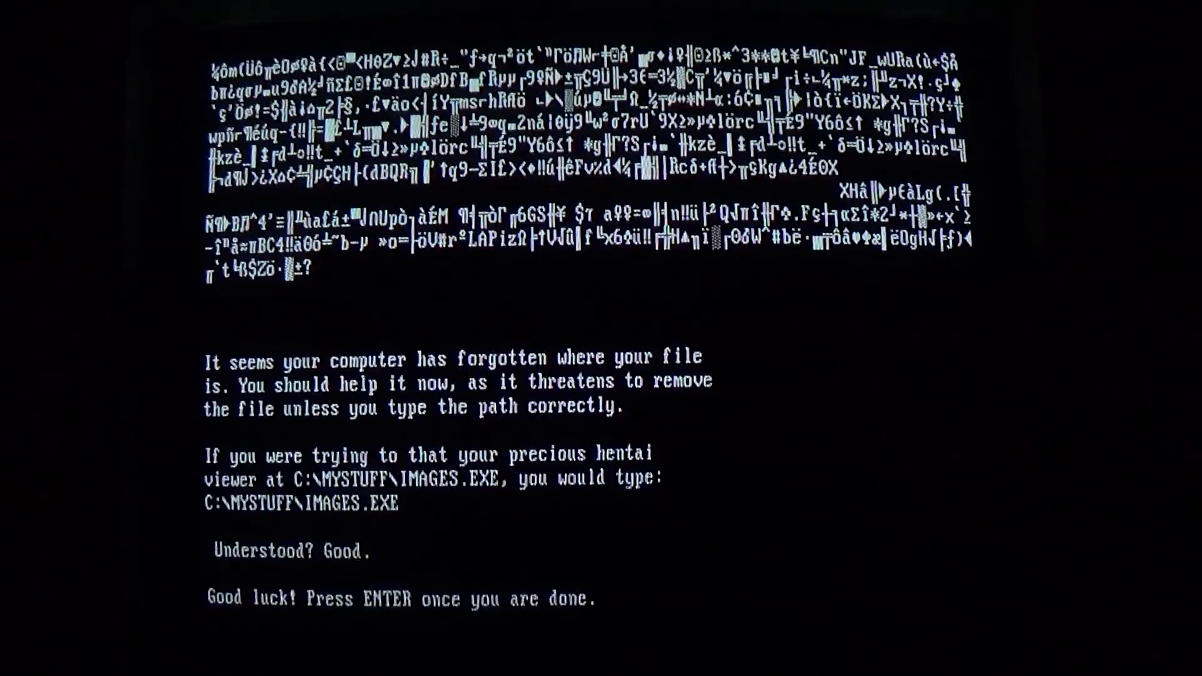
pyautogui.write('C')
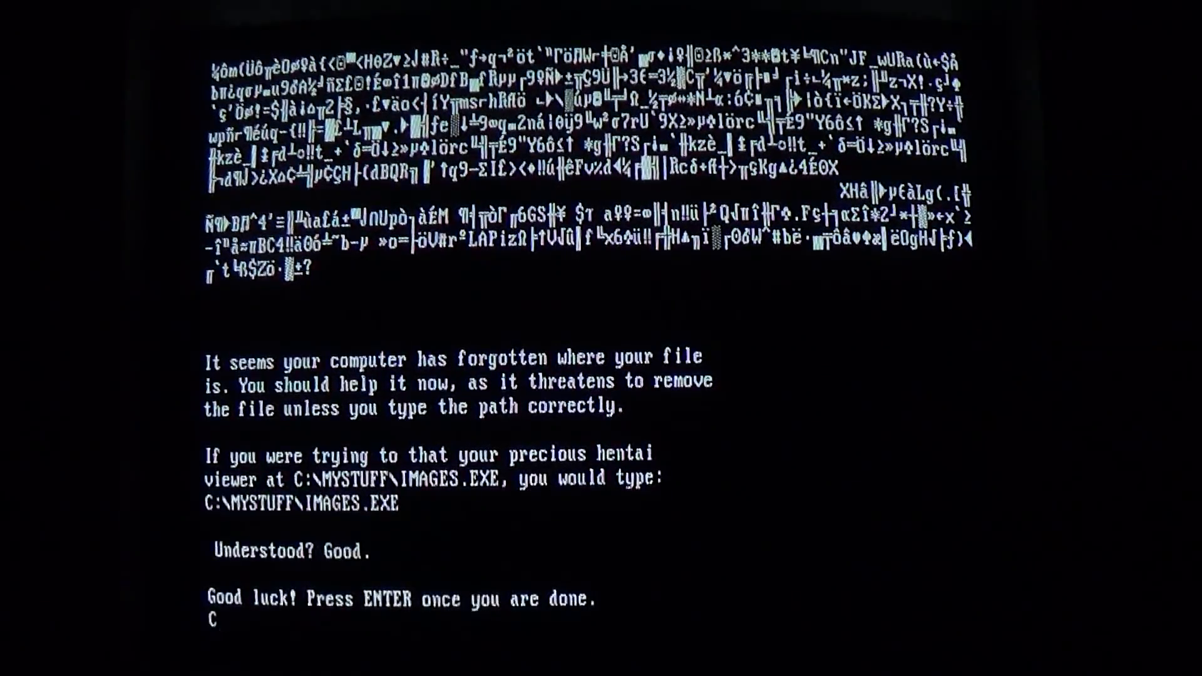
pyautogui.write(':\\DOS\\')
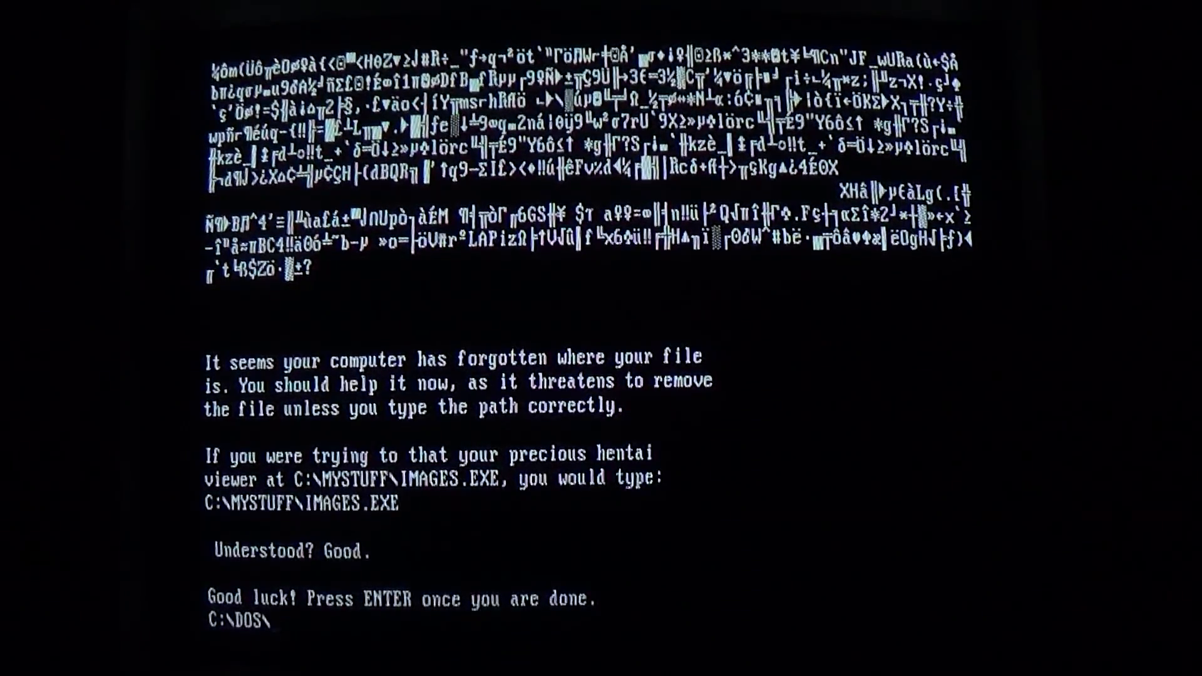
pyautogui.write('UPSILON.')
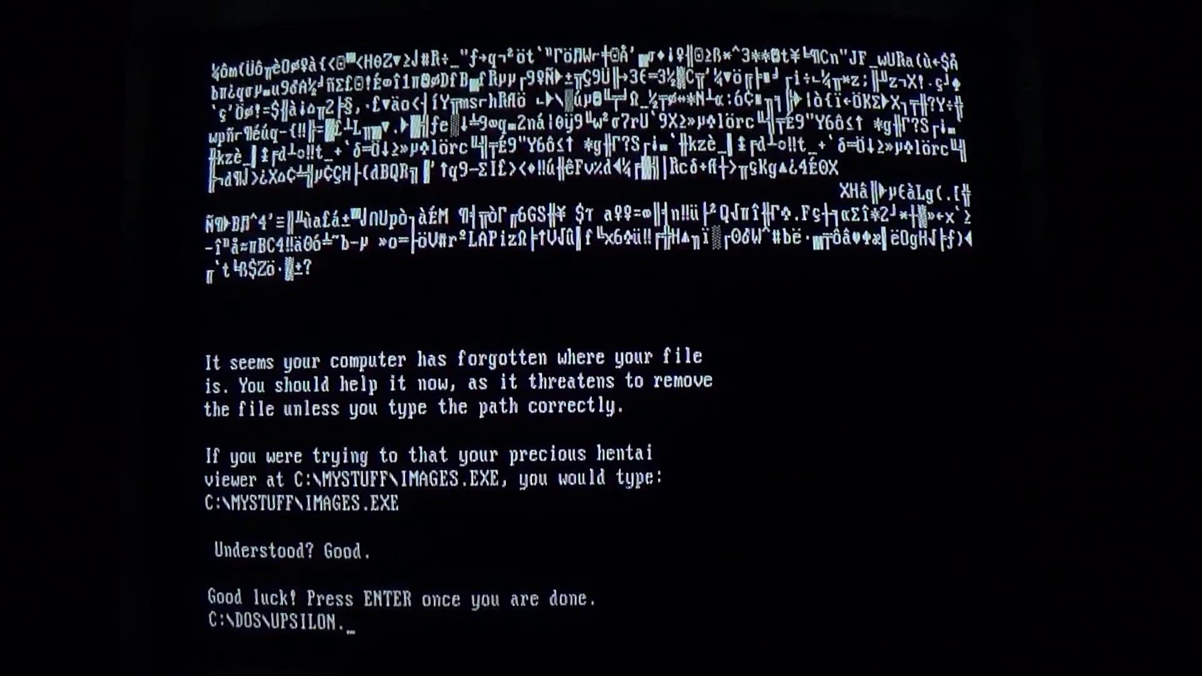
pyautogui.write('COM')
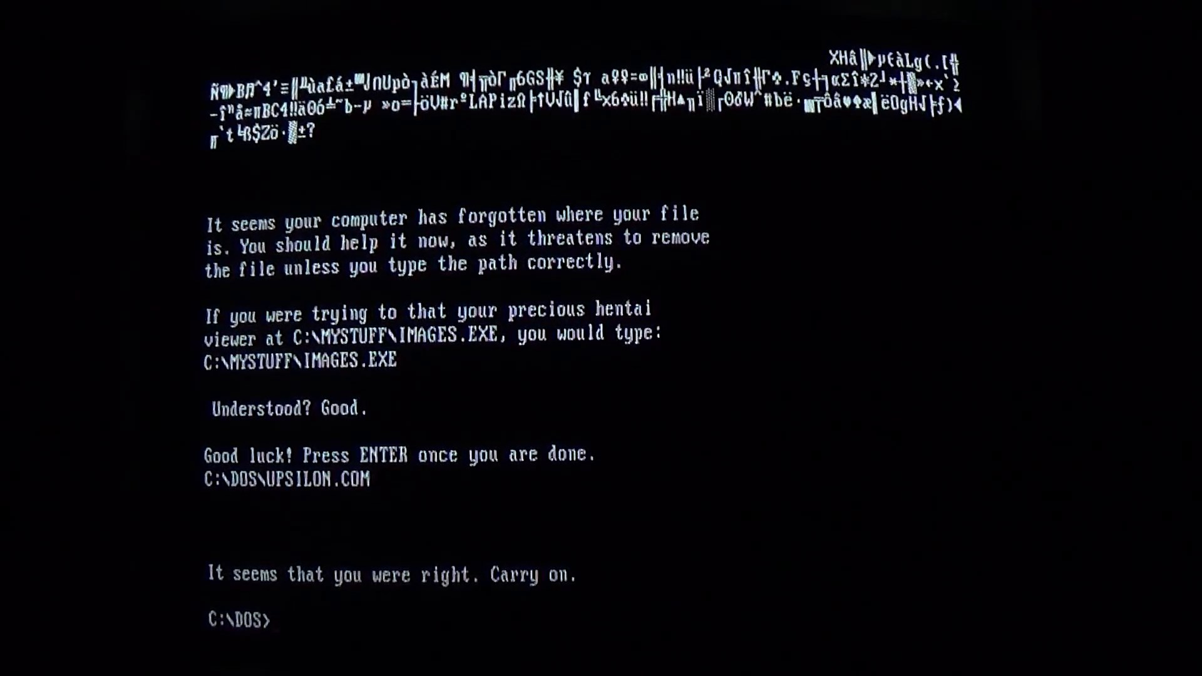
pyautogui.write('upsilon')
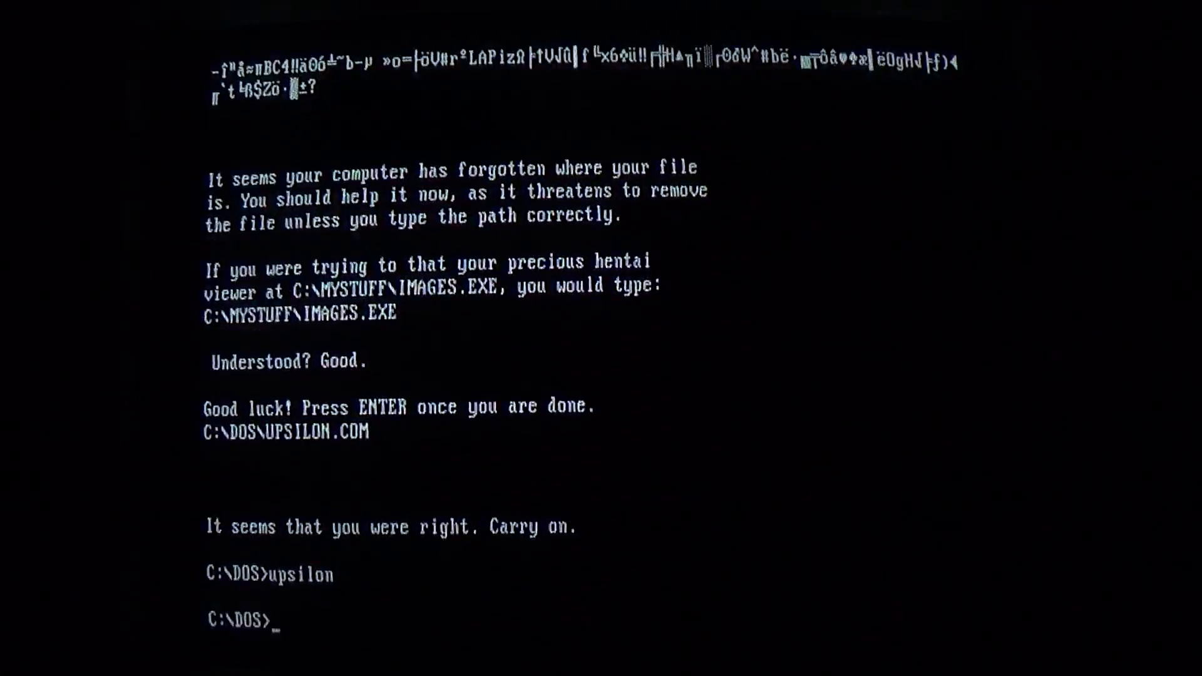
# Launch the virus again, answer the path prompt with UPSILON.COM, and enter upsilon once more.
pyautogui.press('Return')
pyautogui.write('C:\\DOS\\')
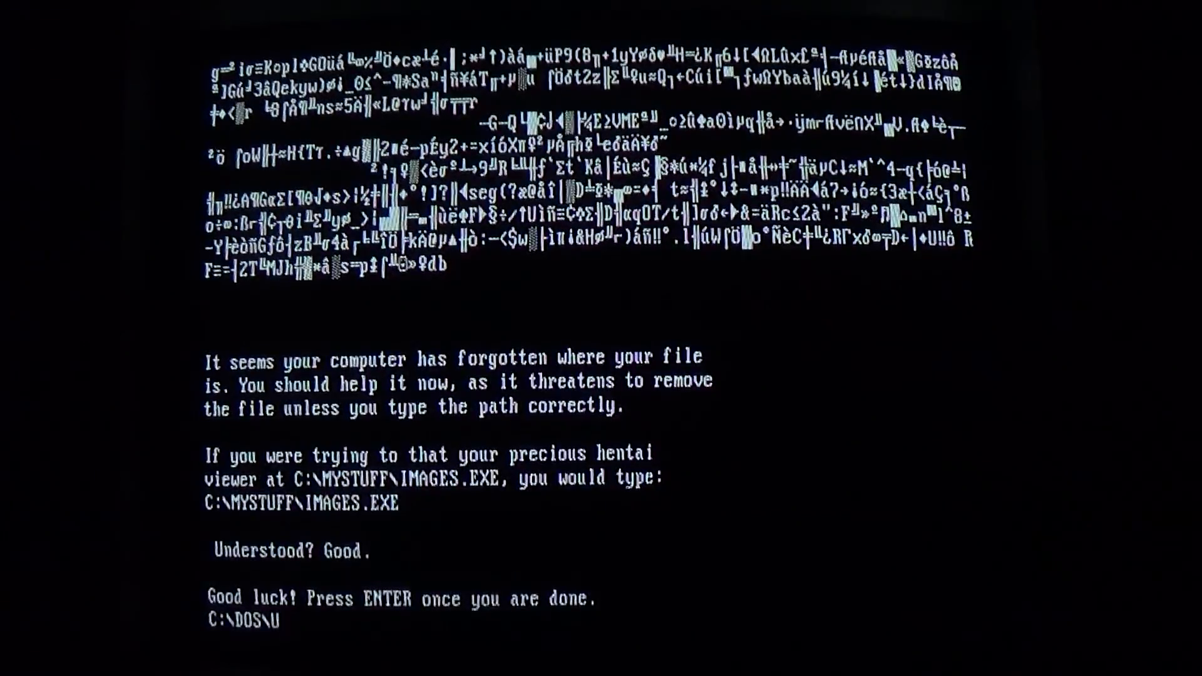
pyautogui.write('UPSILON.COM')
pyautogui.write('dir graphics.com')
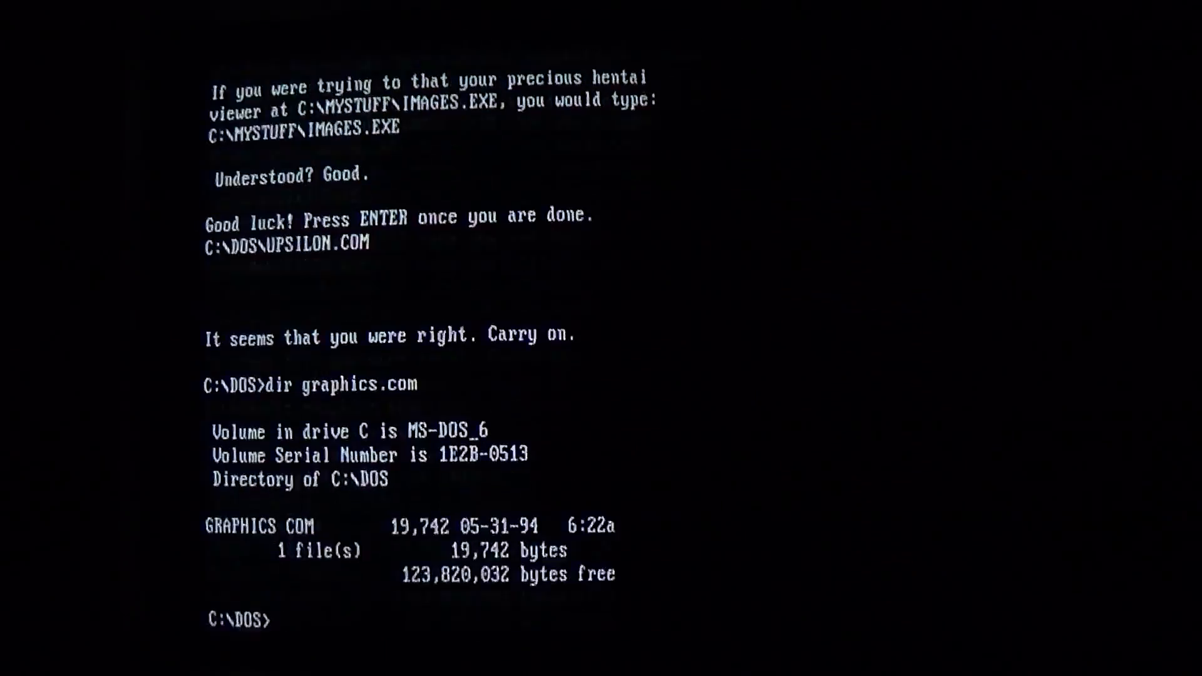
pyautogui.write('upsilon')
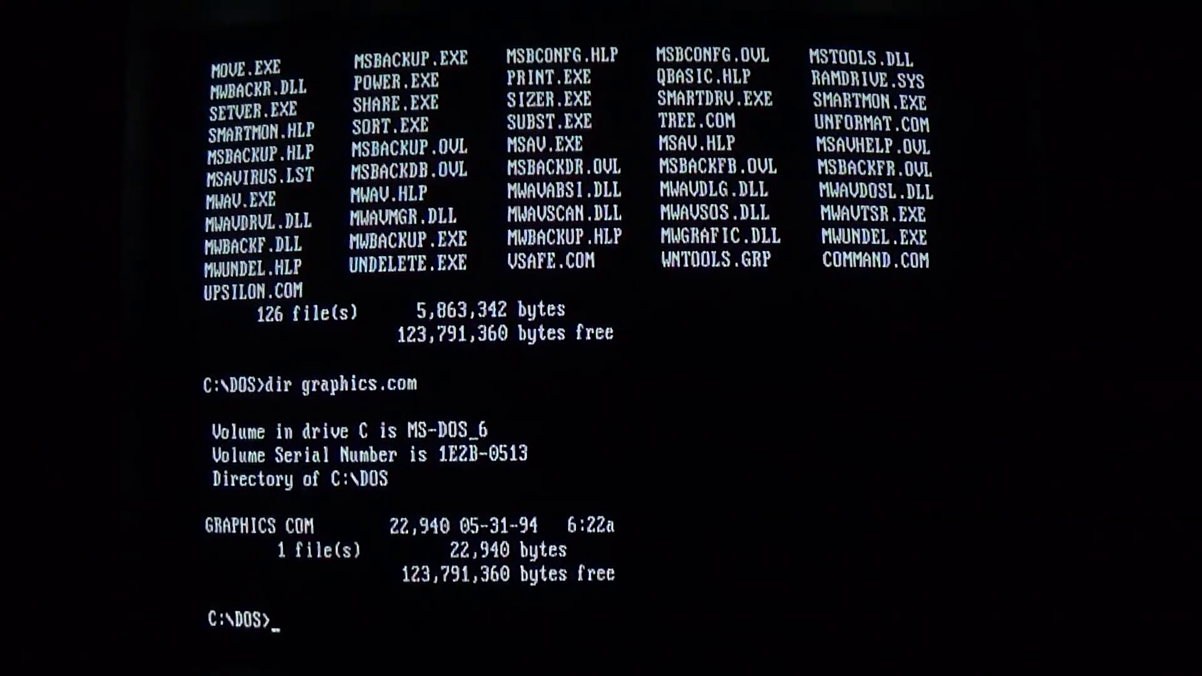
# Run upsilon one more time before the machine is rebooted to the C:\DOS prompt.
pyautogui.write('upsil')
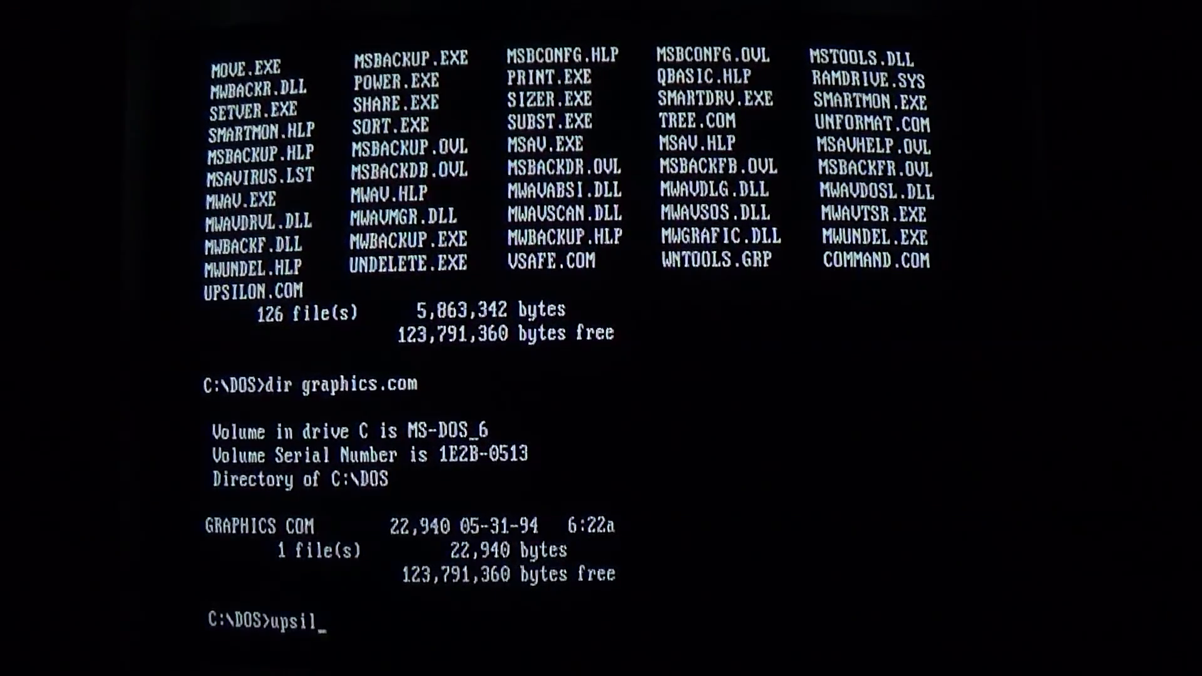
pyautogui.press('Return')
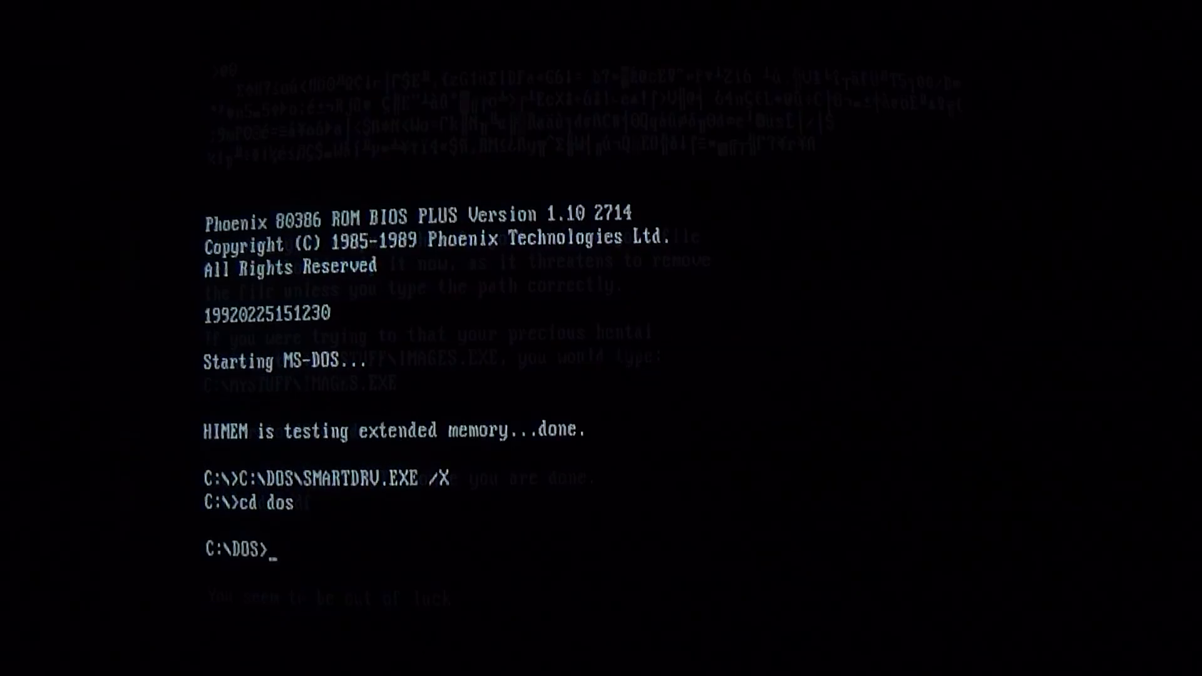
pyautogui.write('up')
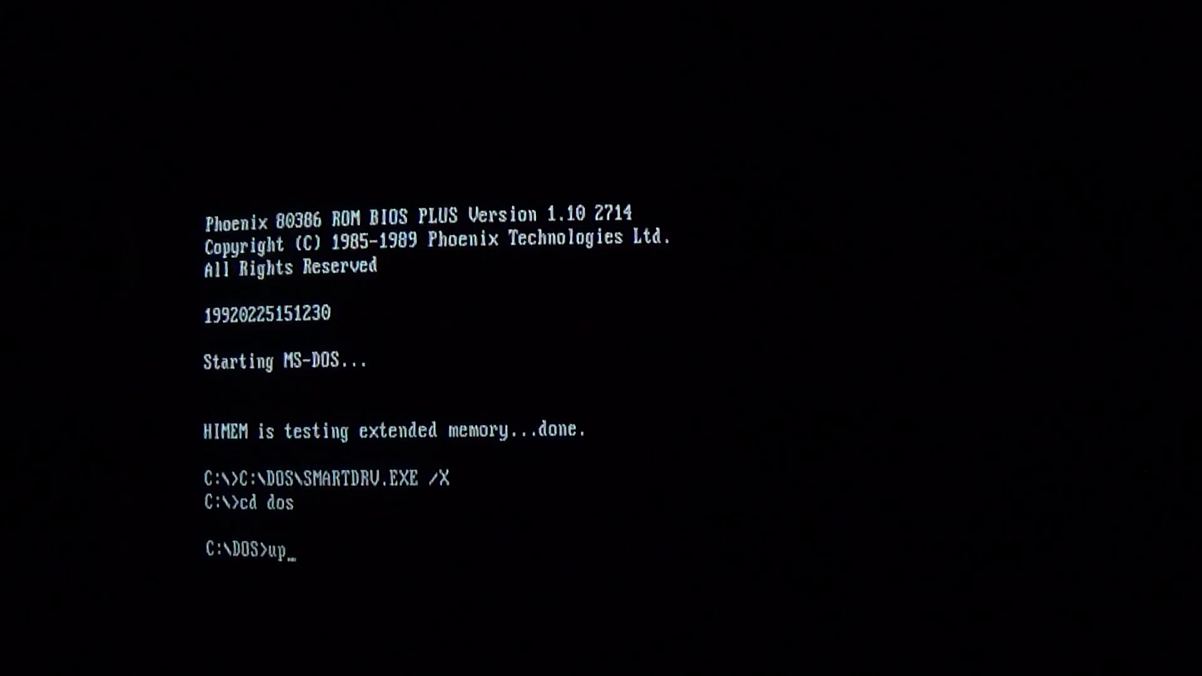
pyautogui.write('silon')
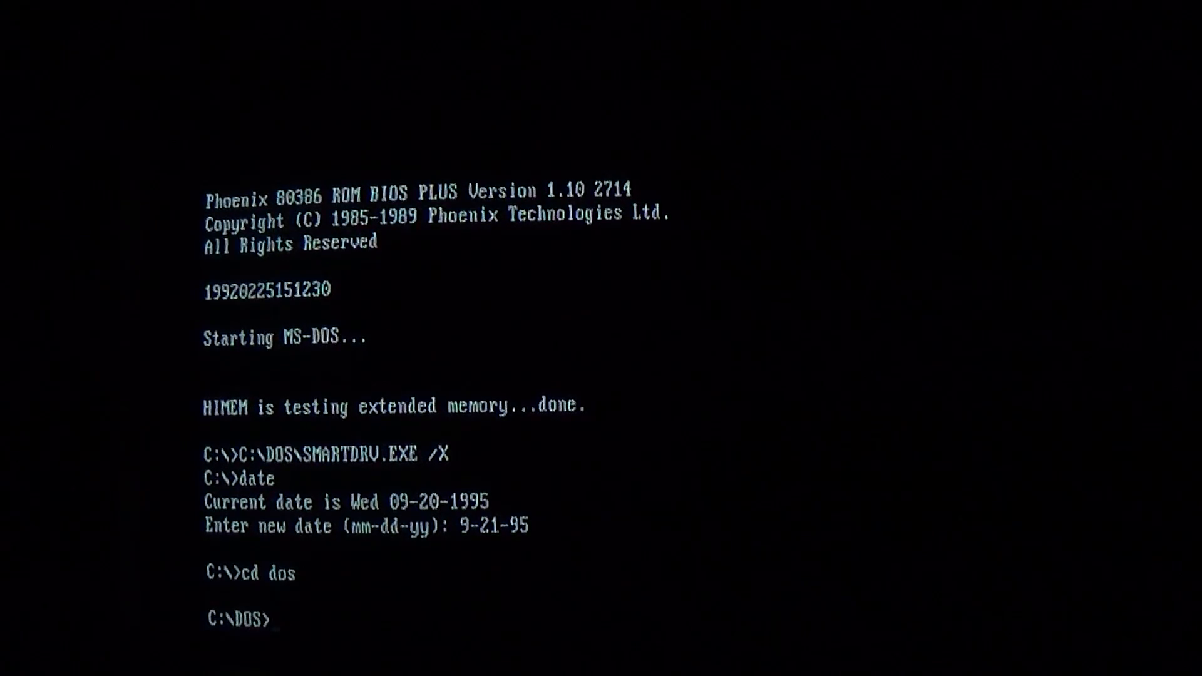
# List GRAPHICS.COM, still 22,940 bytes, then watch the infected program print the Upsilon message and lyrics.
pyautogui.write('dir gra')
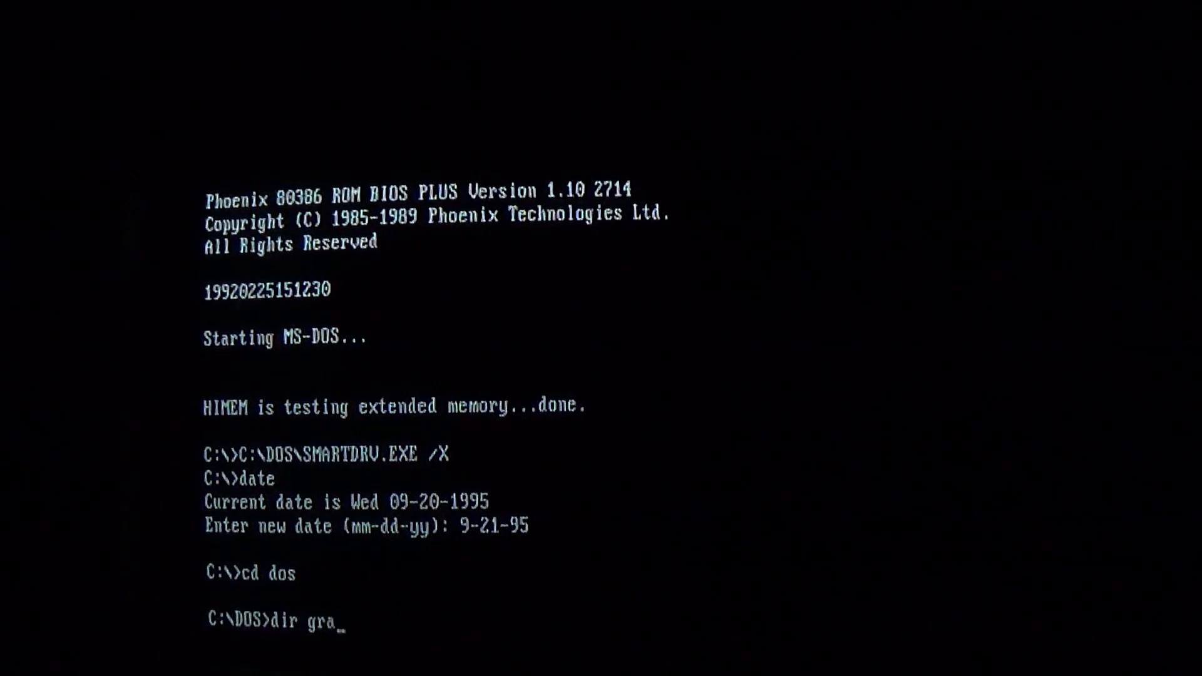
pyautogui.press('Return')
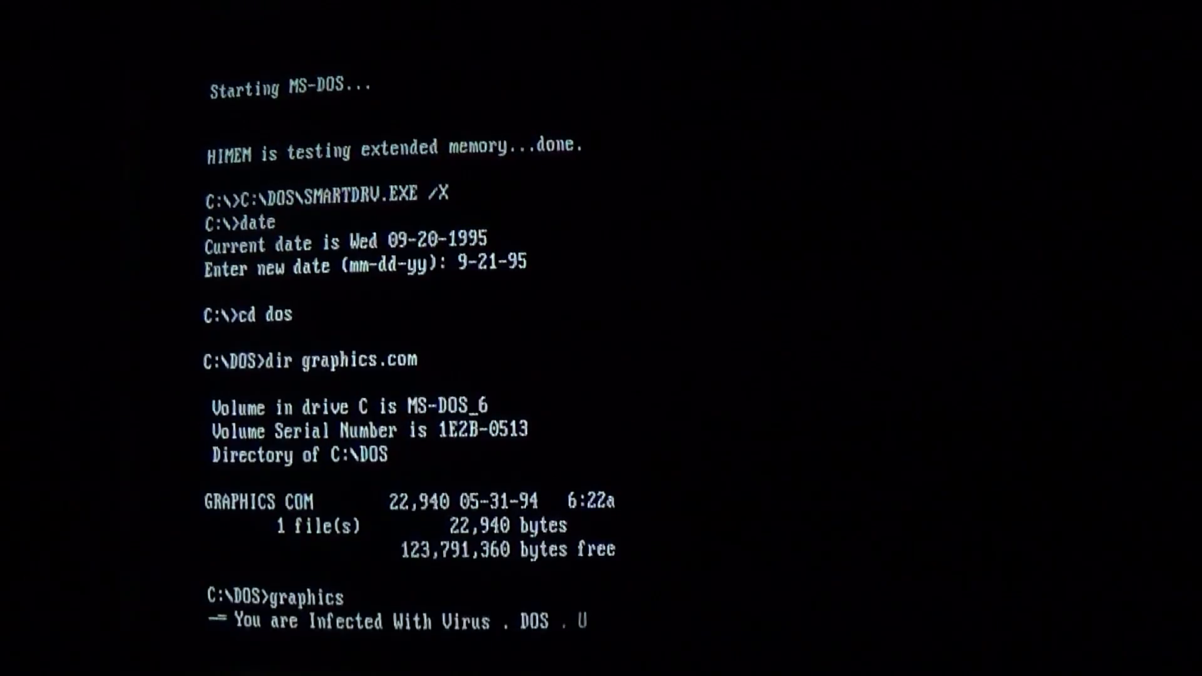
pyautogui.scroll(-3)
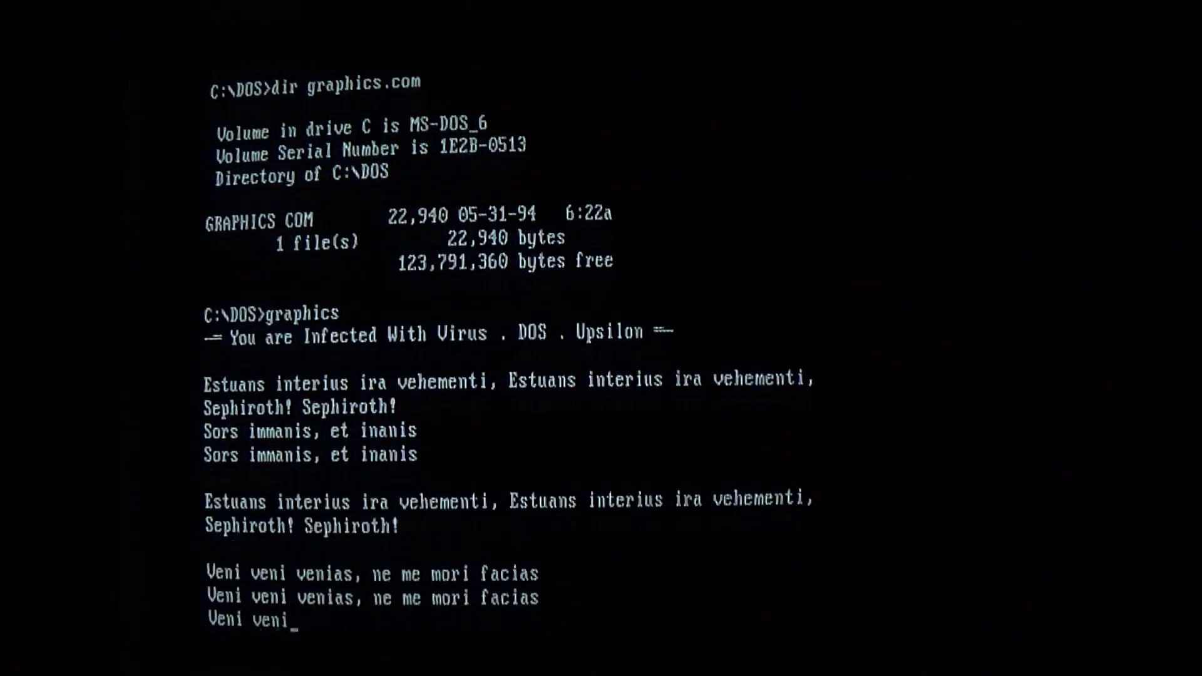
pyautogui.scroll(-3)
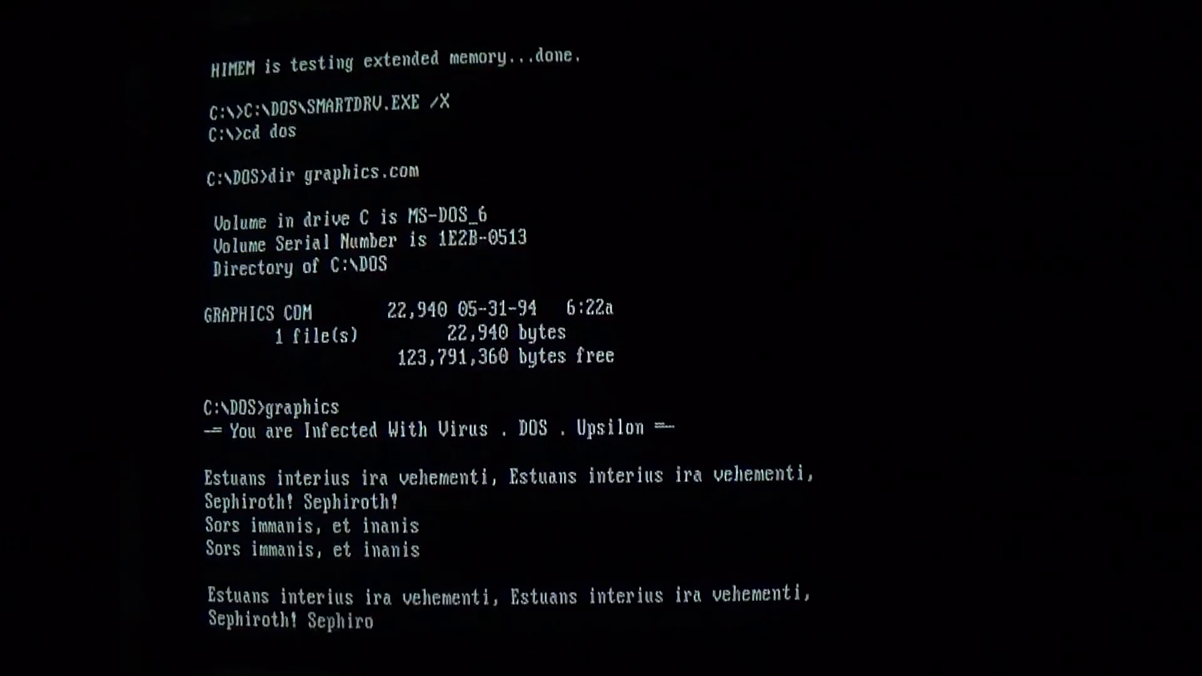
# Let the payload scroll through its Latin lyrics to the final Sephiroth and return to C:\DOS>.
pyautogui.scroll(-3)
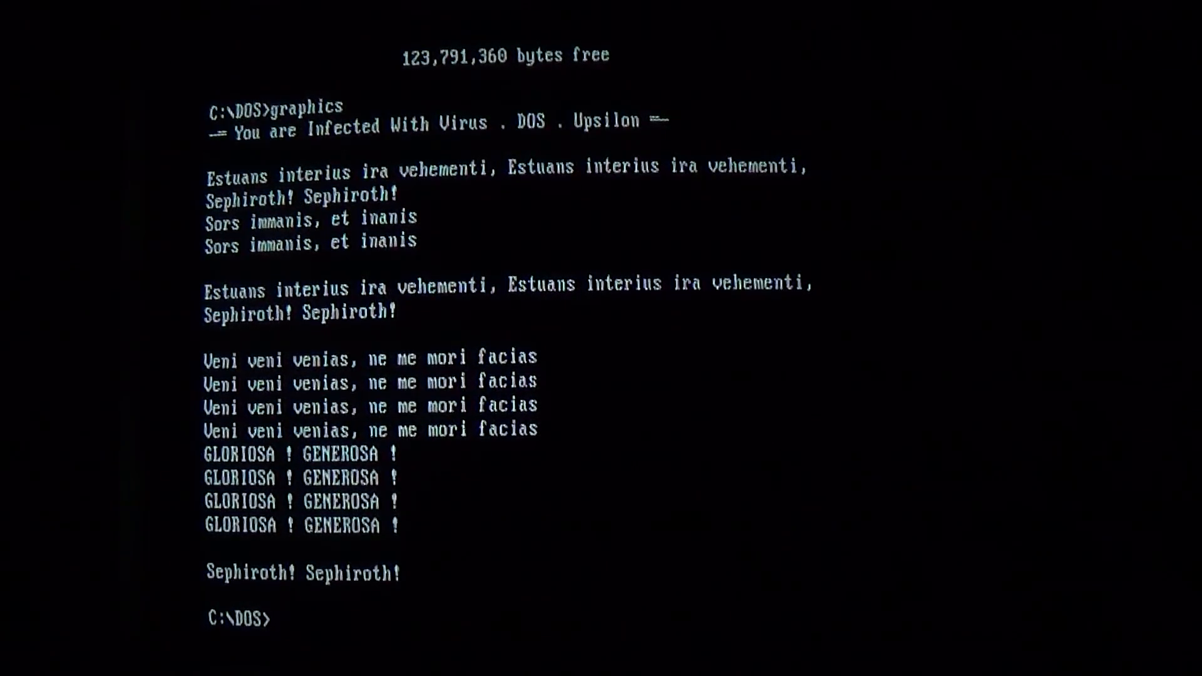
# Run dir to show the 126-file C:\DOS listing including UPSILON.COM.
pyautogui.write('d')
pyautogui.write('graphics')
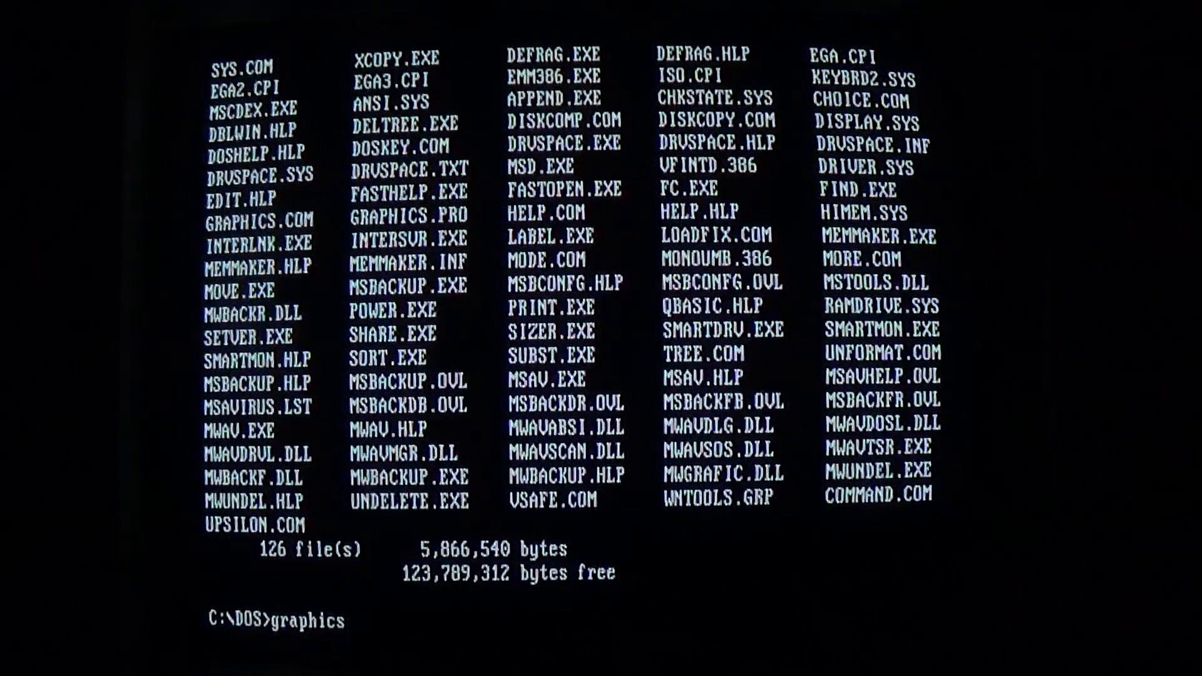
# Run the infected graphics, which reboots into a 'No boot sector on hard disk' error.
pyautogui.press('Return')
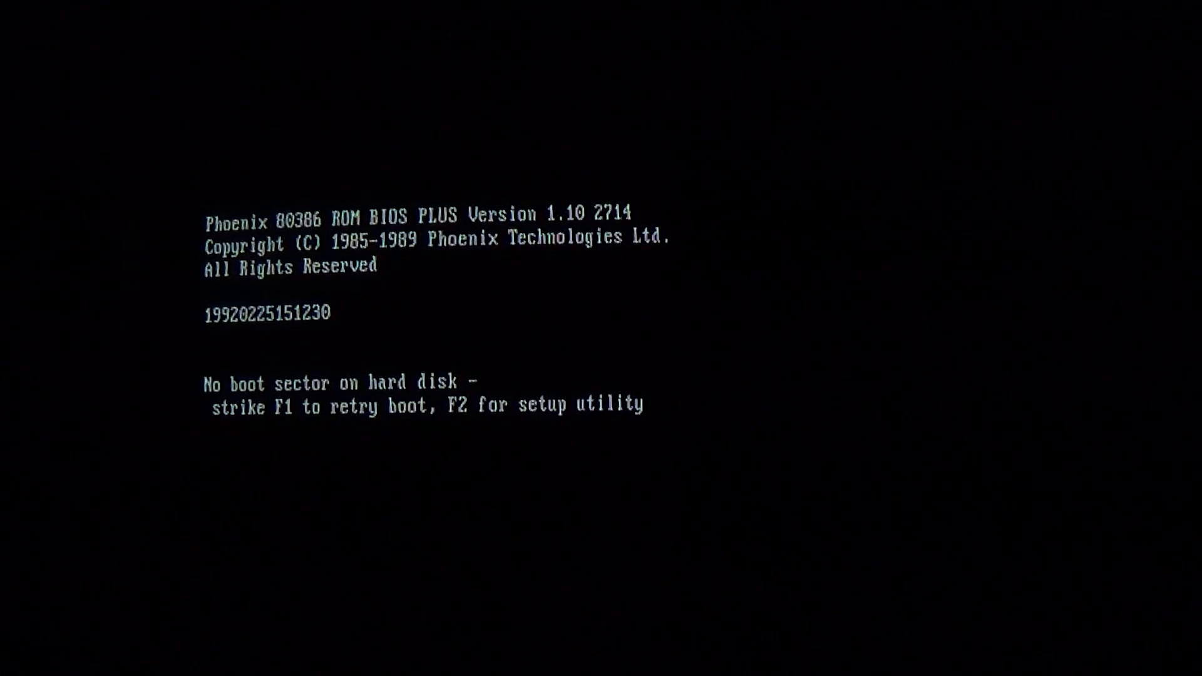
# Retry booting with F1, which fails again on the missing hard disk boot sector.
pyautogui.press('F1')
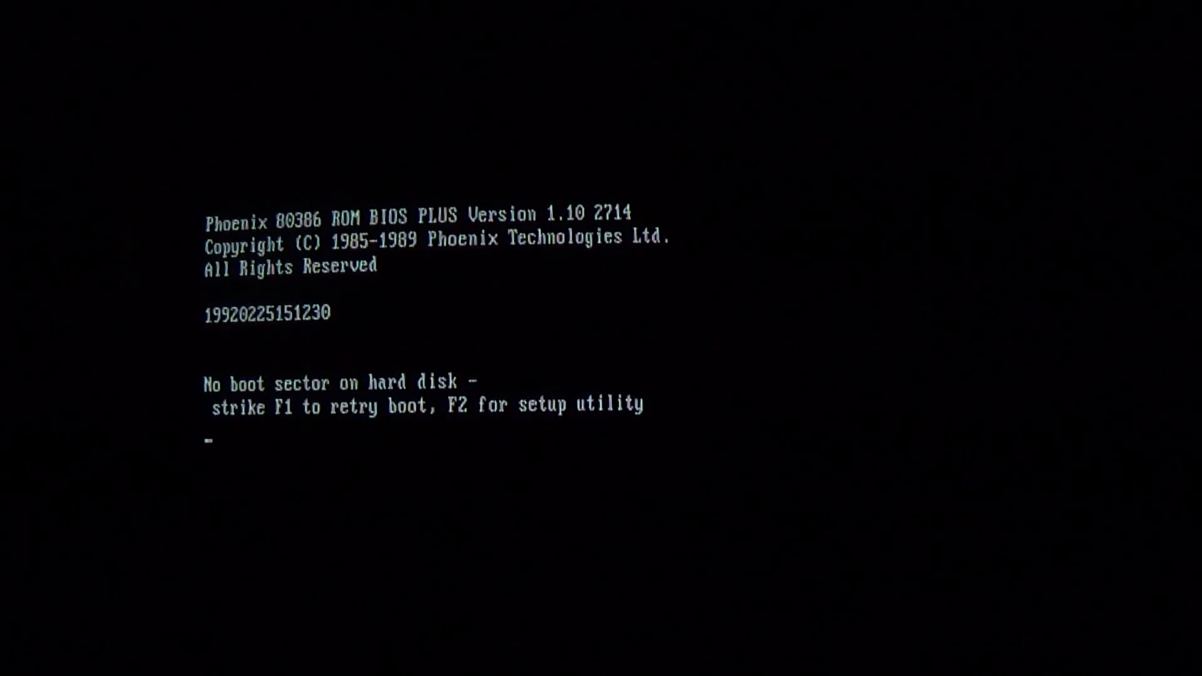